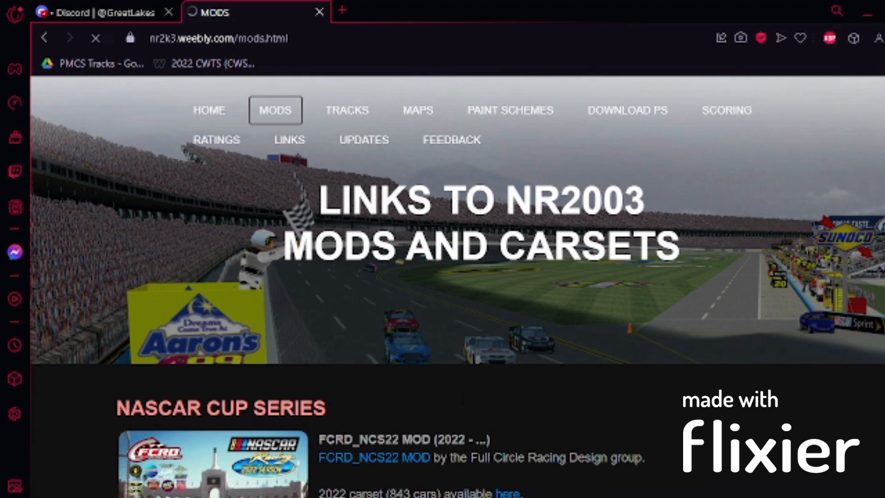
Step: Scroll down the nr2k3.weebly.com mods page past dirt, stock and sports car listings to Late Models
scroll(down, 3)
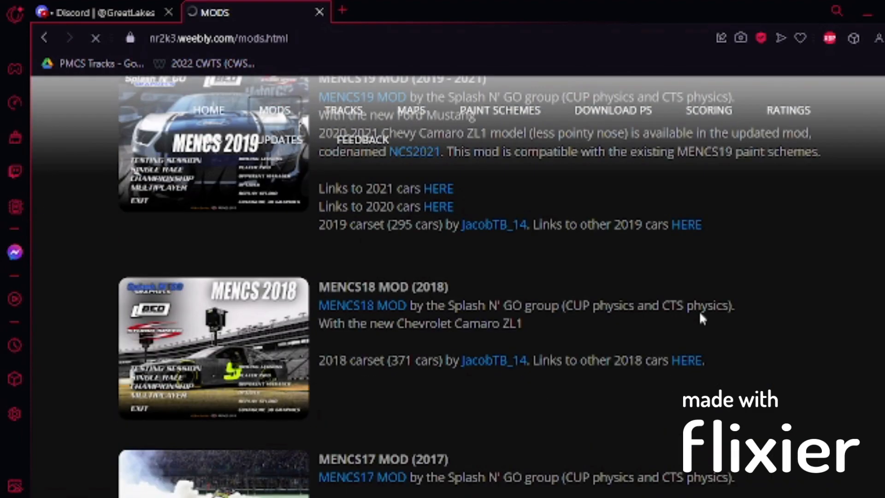
scroll(down, 3)
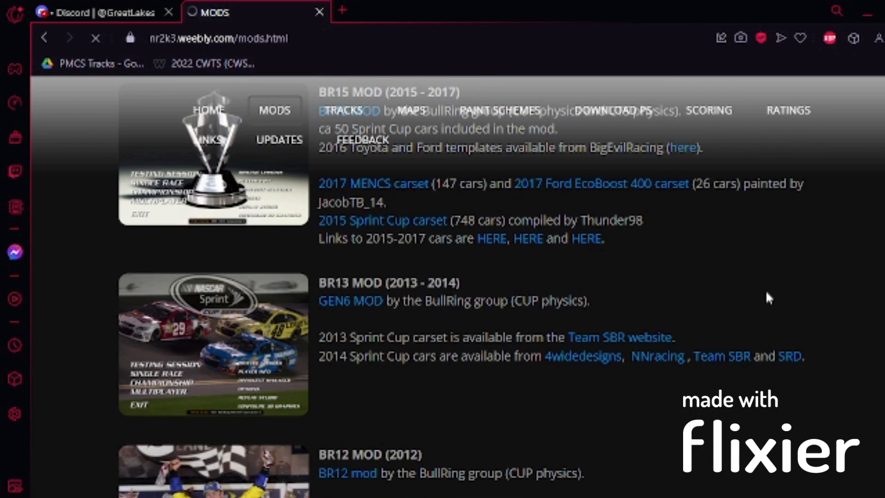
scroll(down, 3)
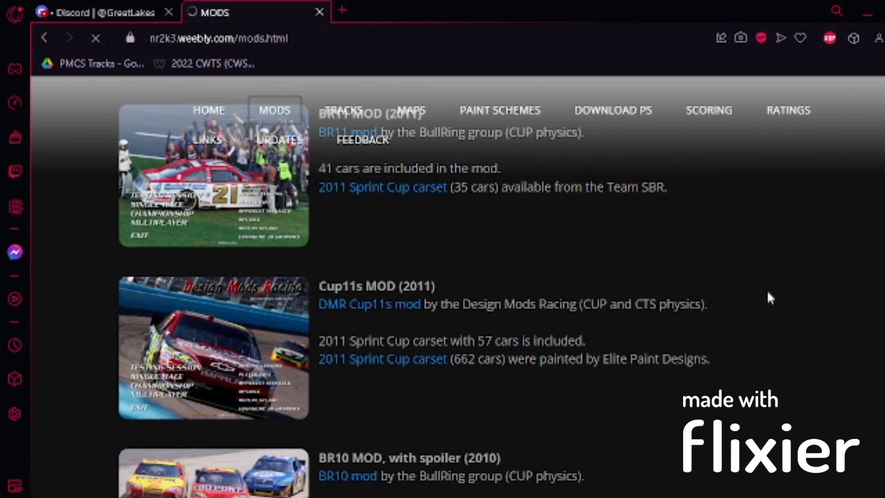
scroll(down, 3)
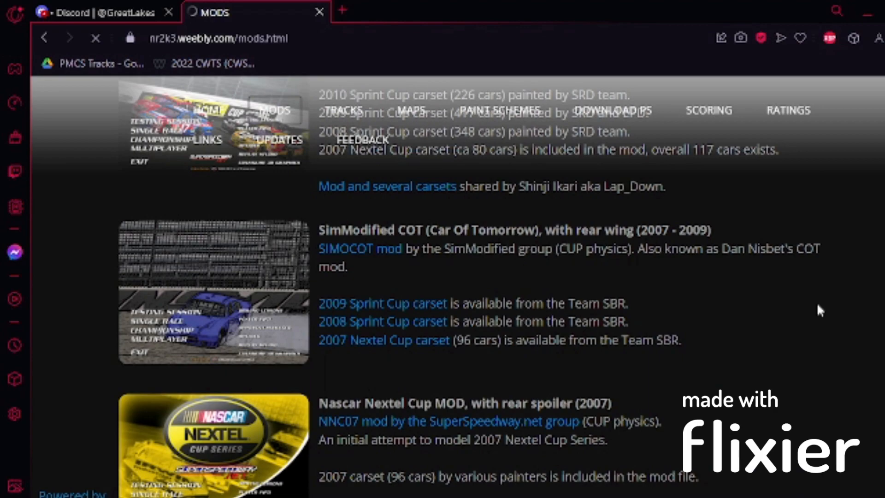
scroll(down, 3)
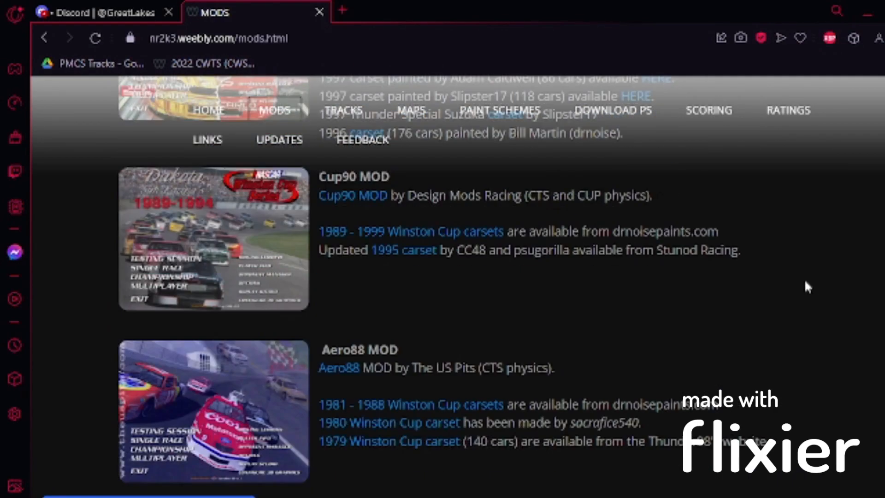
scroll(down, 3)
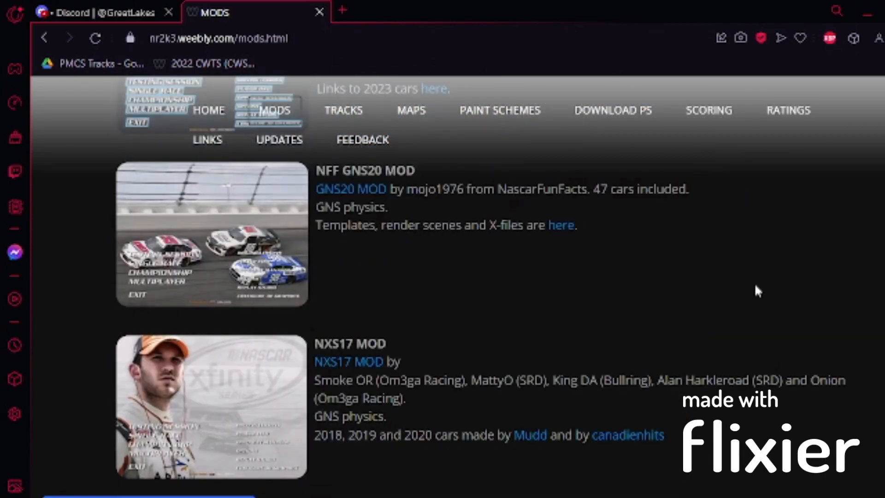
scroll(down, 3)
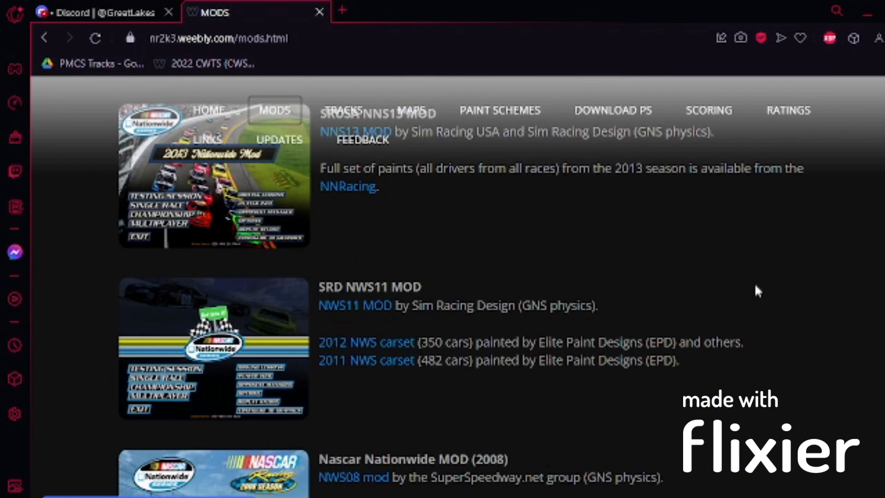
scroll(down, 3)
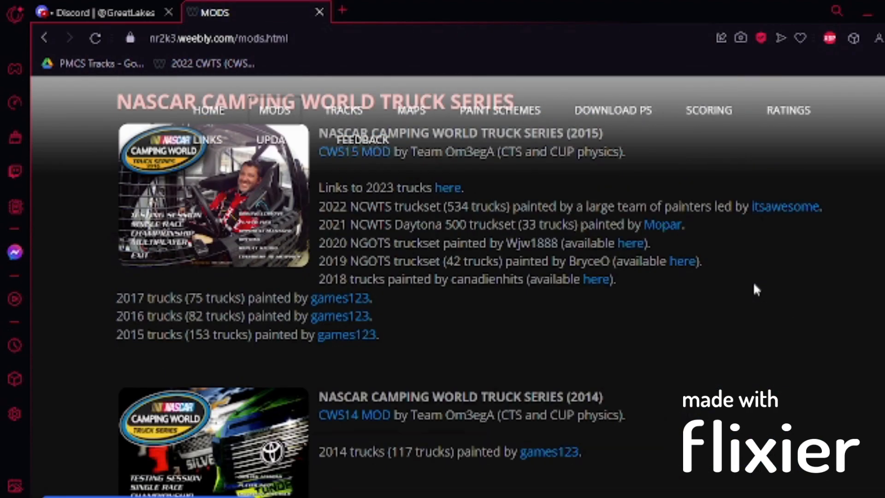
scroll(down, 3)
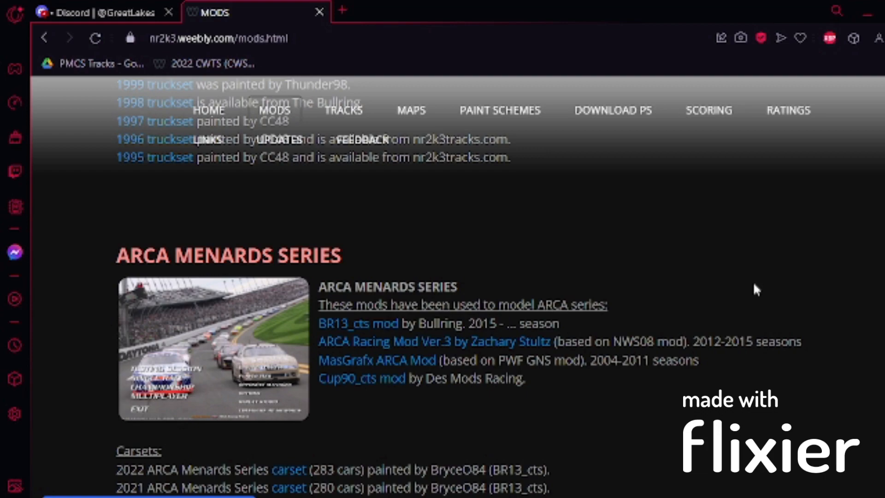
scroll(down, 3)
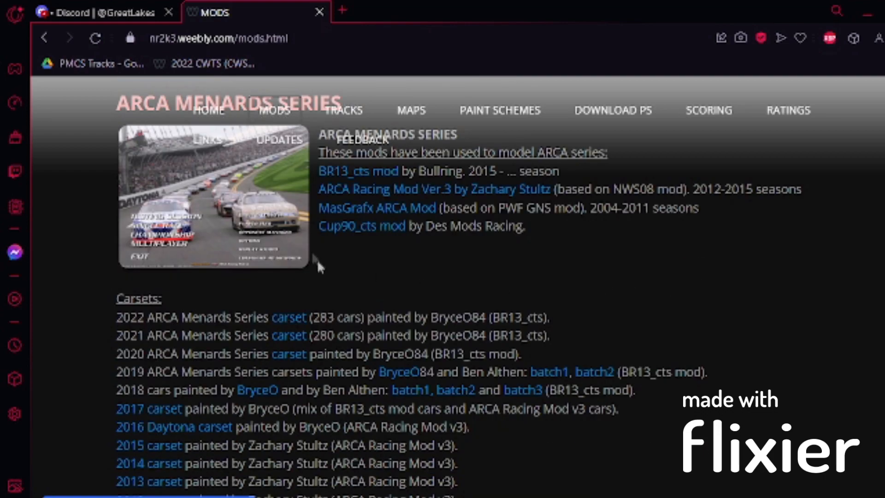
scroll(down, 3)
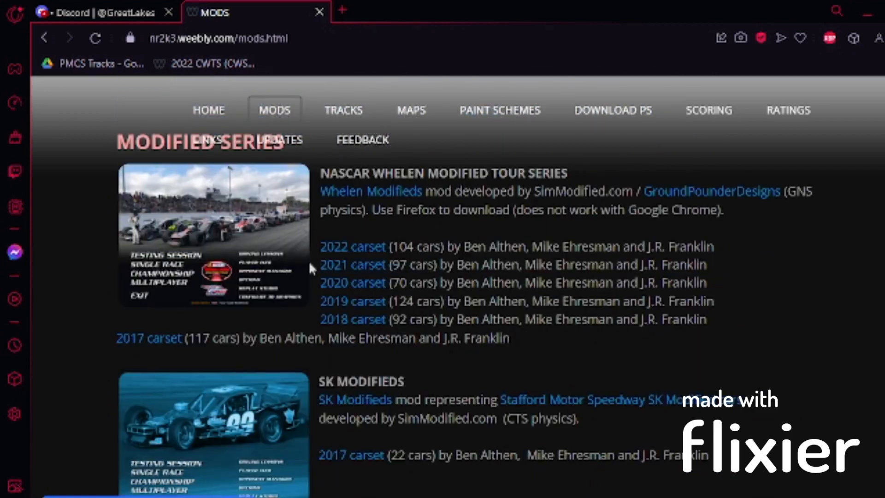
scroll(down, 3)
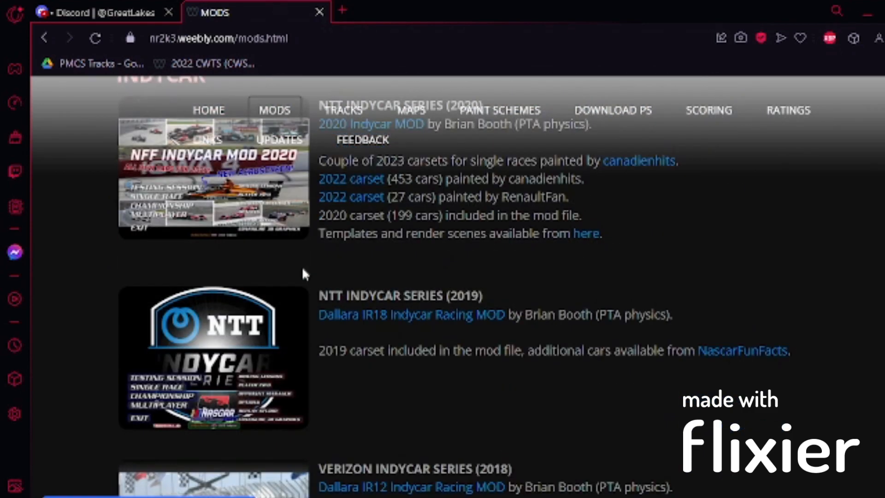
mouse_move(309, 274)
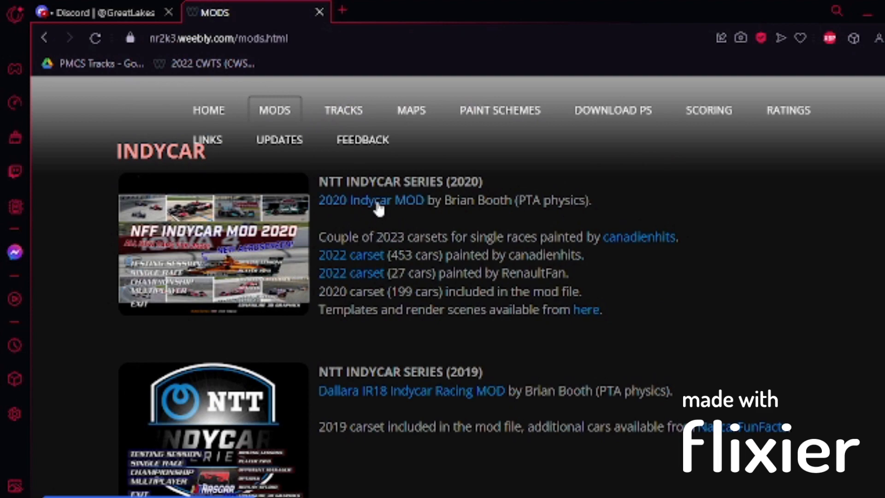
scroll(down, 3)
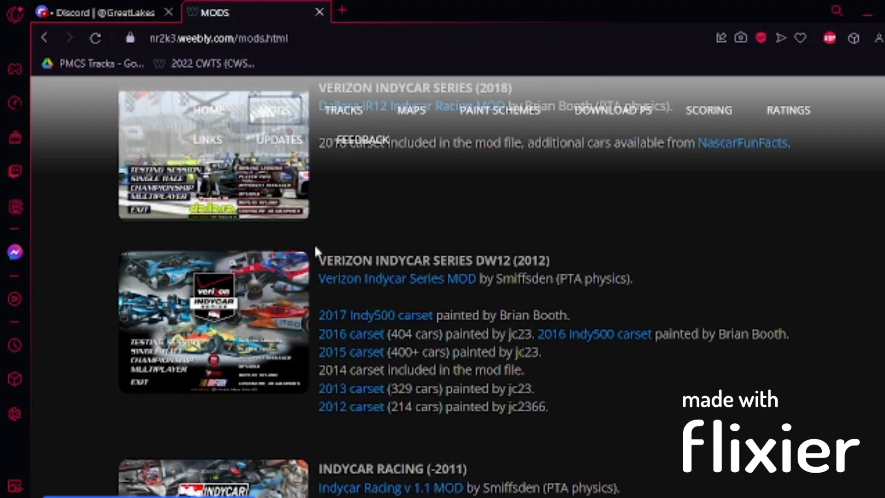
scroll(down, 3)
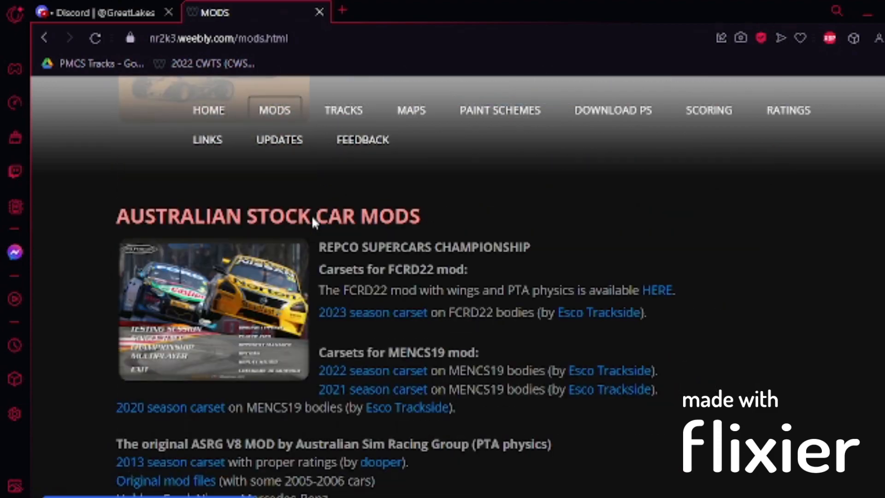
scroll(down, 3)
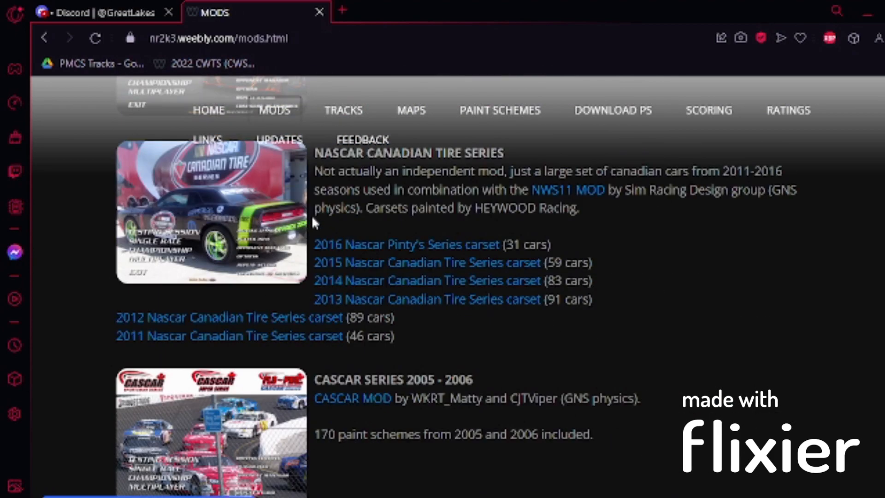
scroll(down, 3)
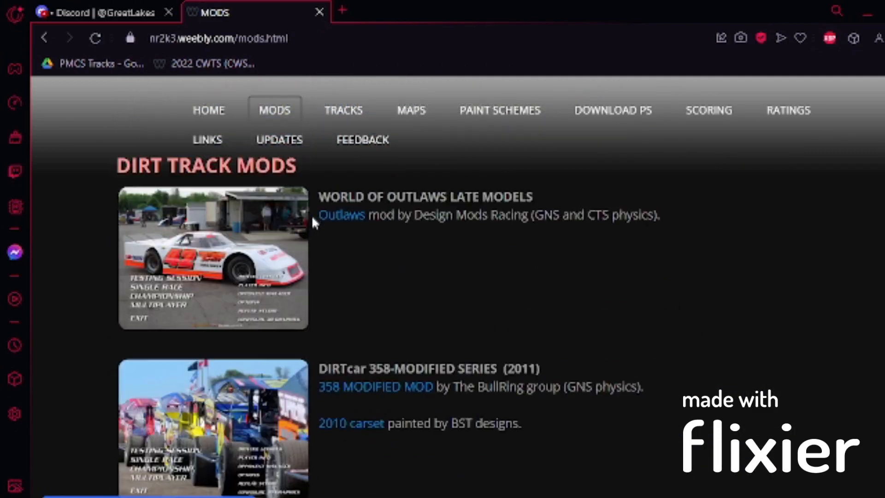
scroll(down, 3)
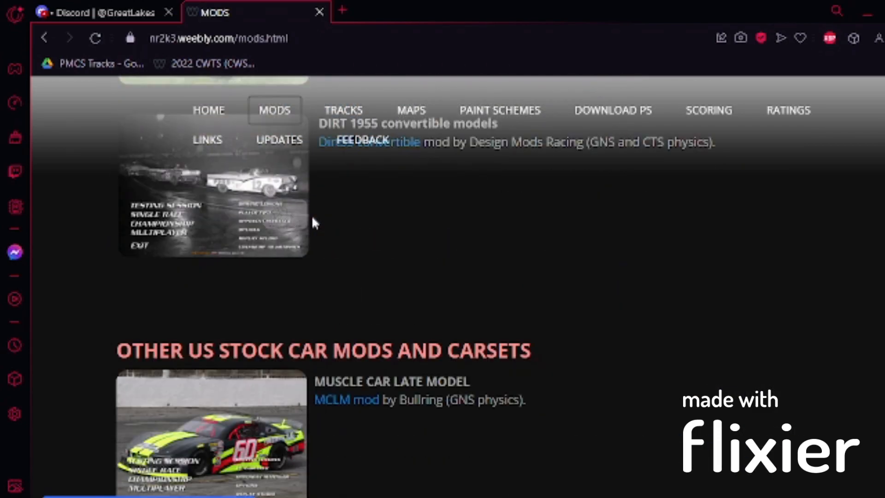
scroll(down, 3)
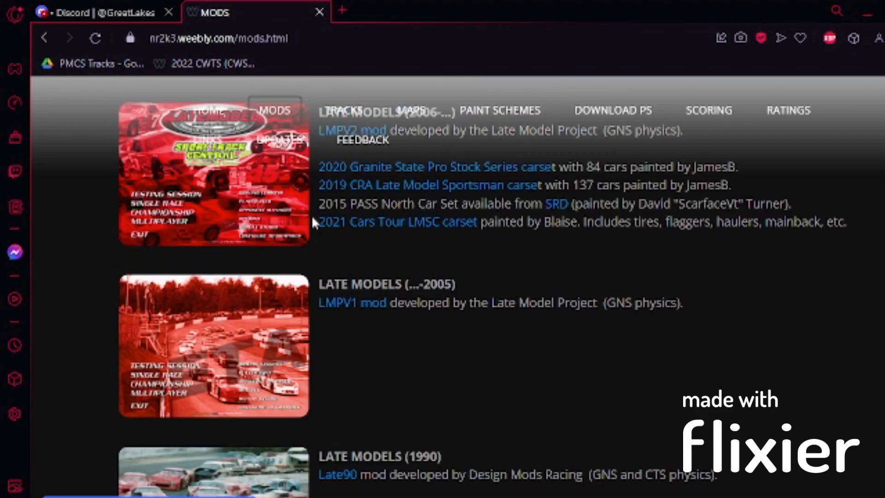
scroll(down, 3)
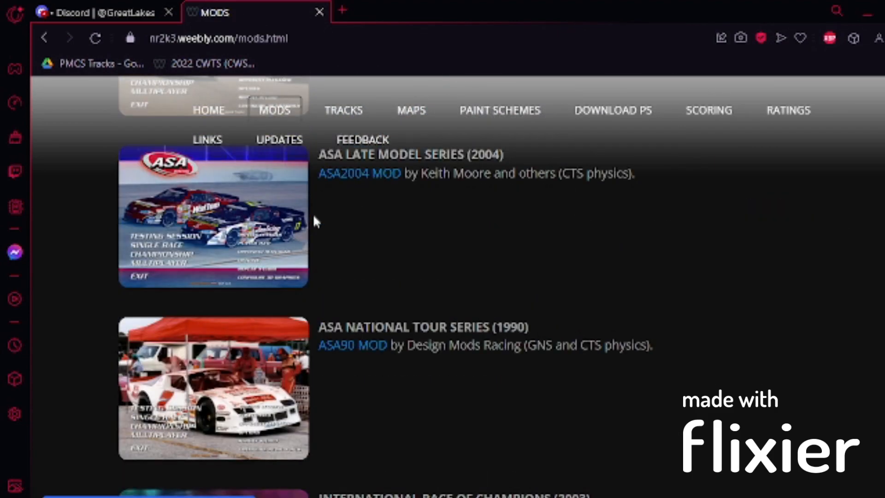
scroll(down, 3)
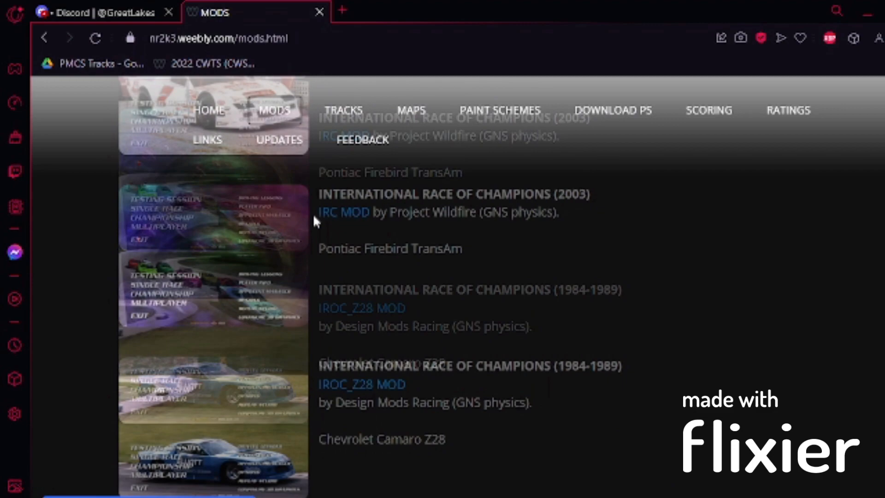
scroll(down, 3)
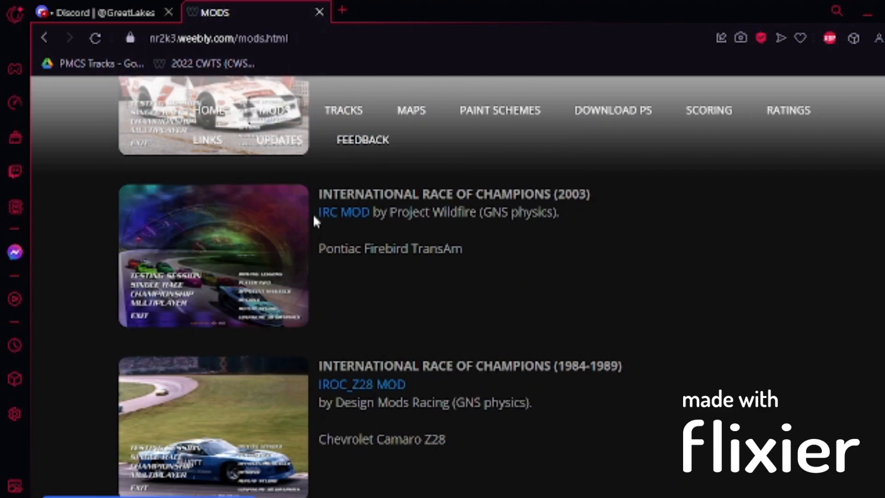
scroll(down, 3)
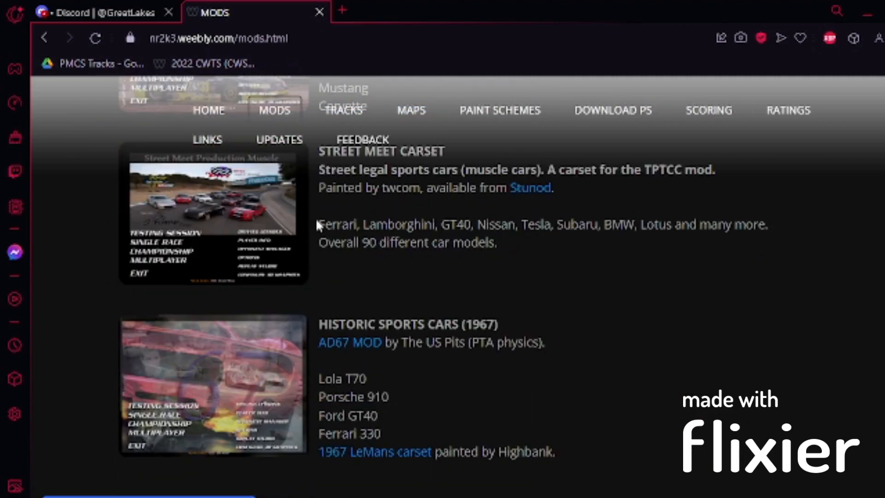
scroll(down, 3)
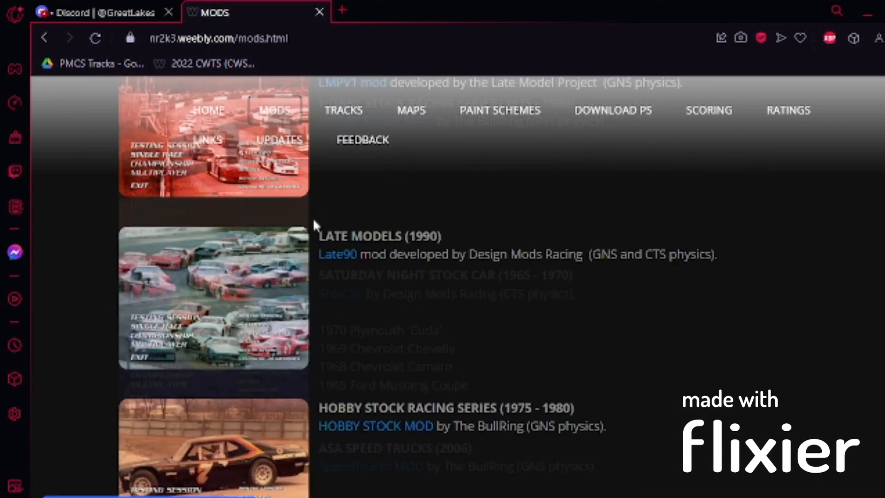
Step: Scroll around the listings to locate the BR11 MOD (2011) entry
scroll(down, 3)
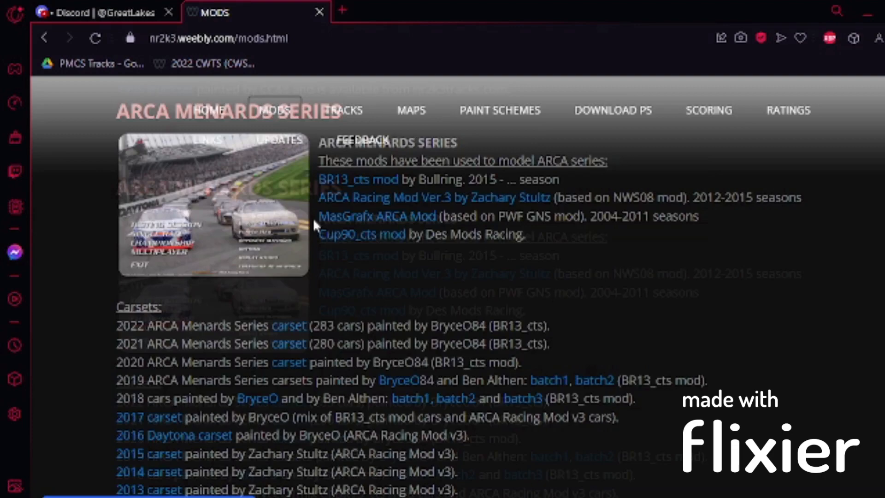
scroll(down, 3)
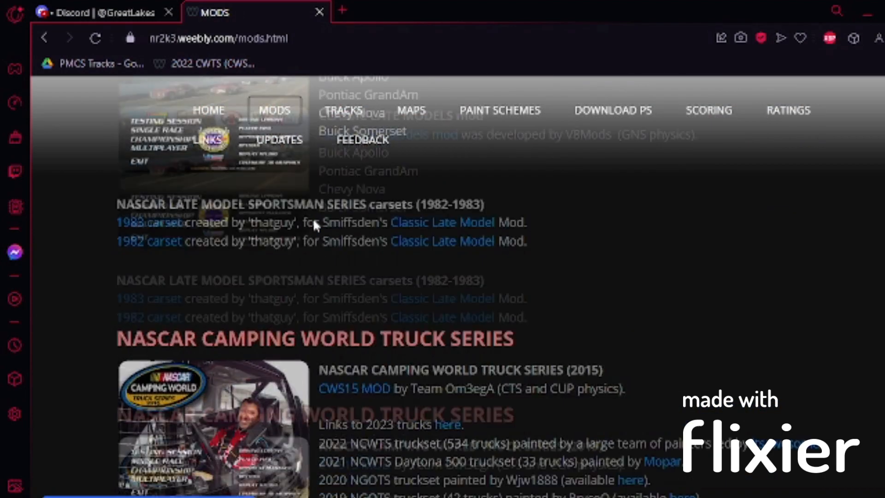
scroll(down, 3)
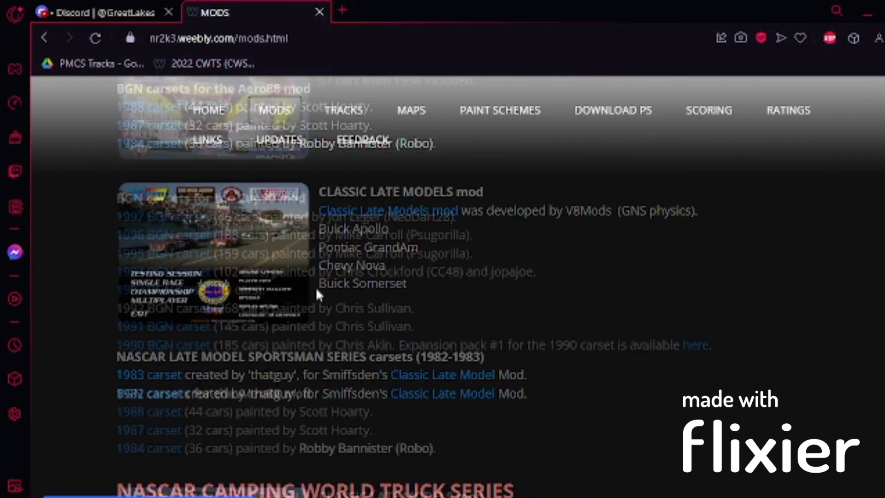
scroll(down, 3)
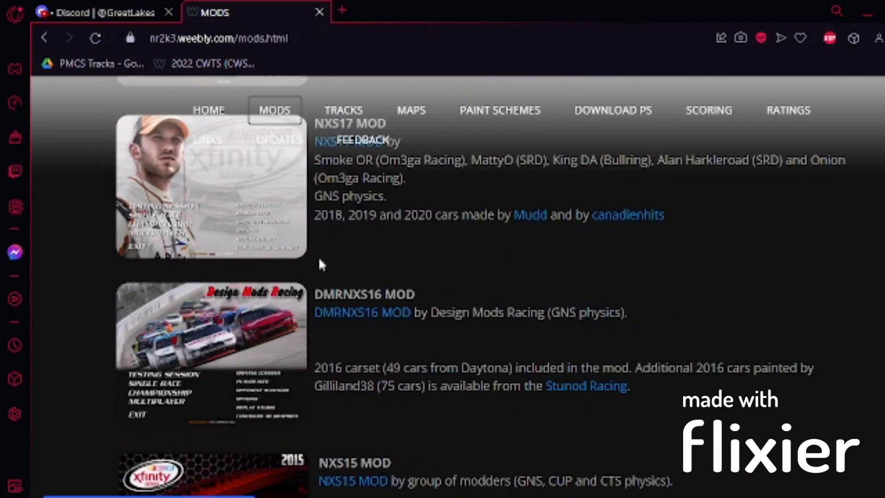
scroll(up, 3)
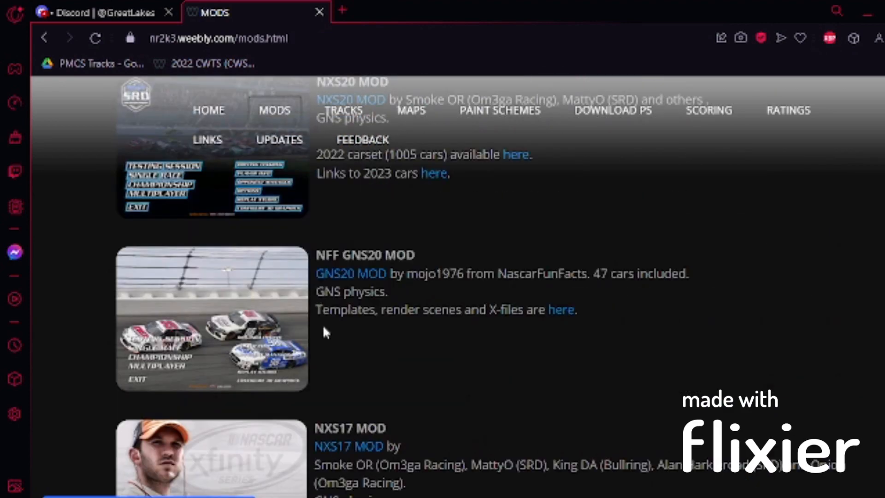
scroll(up, 3)
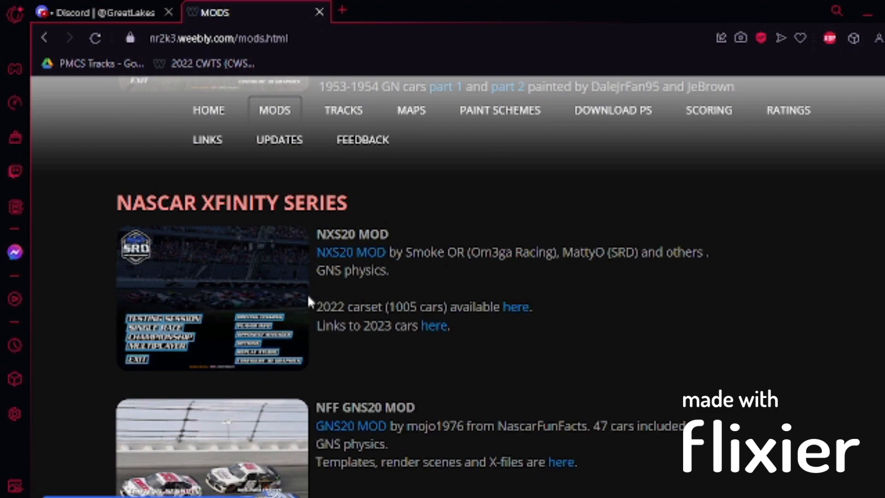
scroll(down, 3)
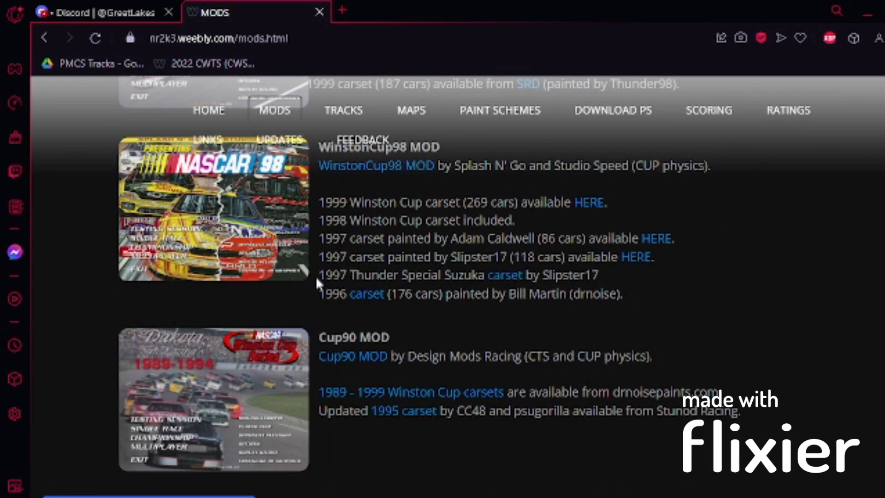
scroll(up, 3)
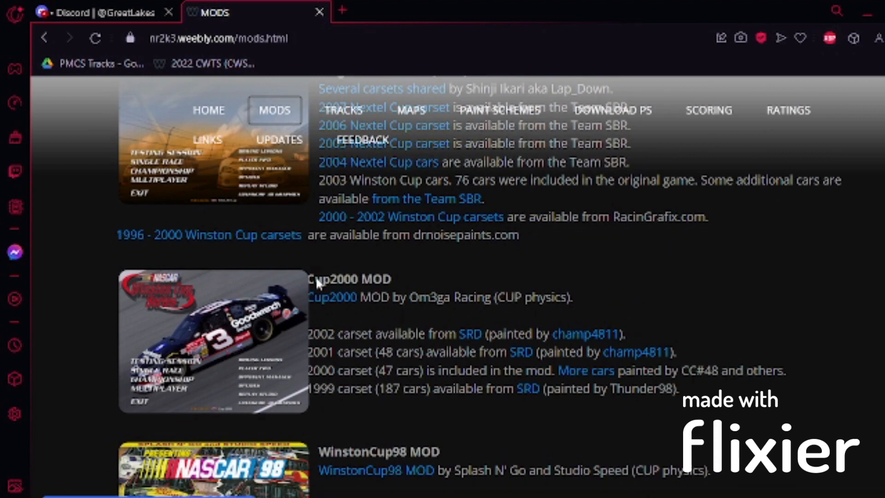
scroll(up, 3)
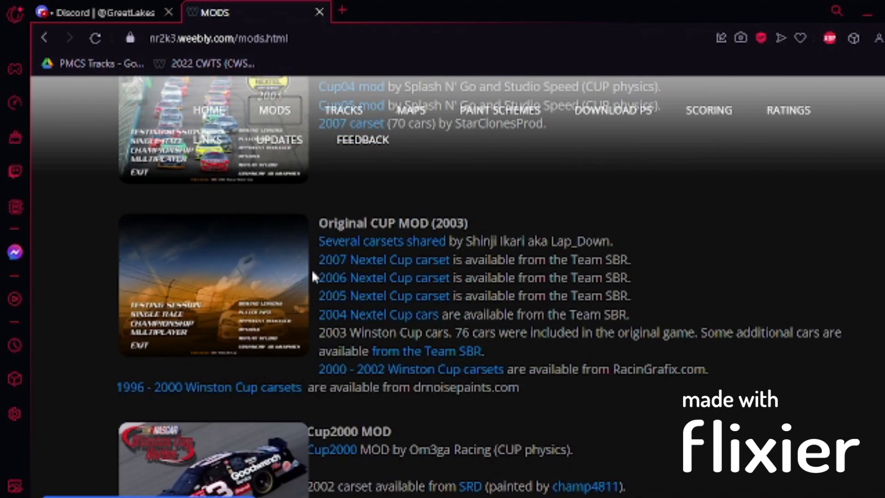
scroll(up, 3)
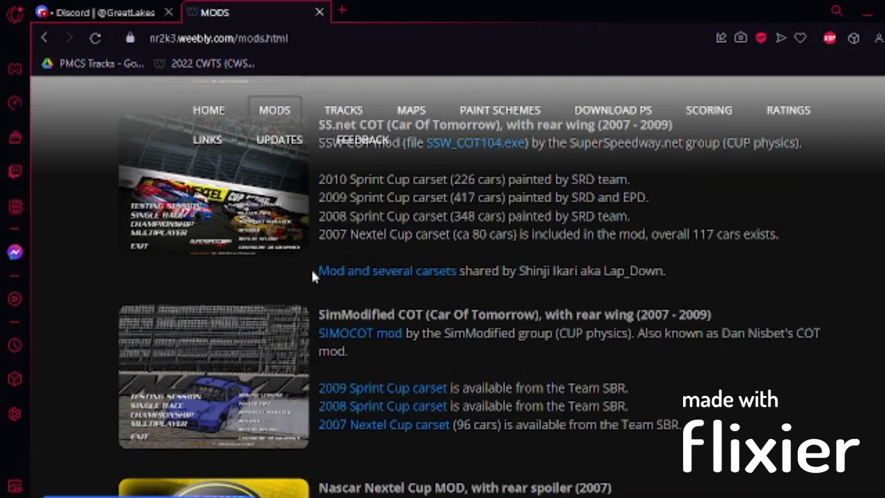
scroll(up, 3)
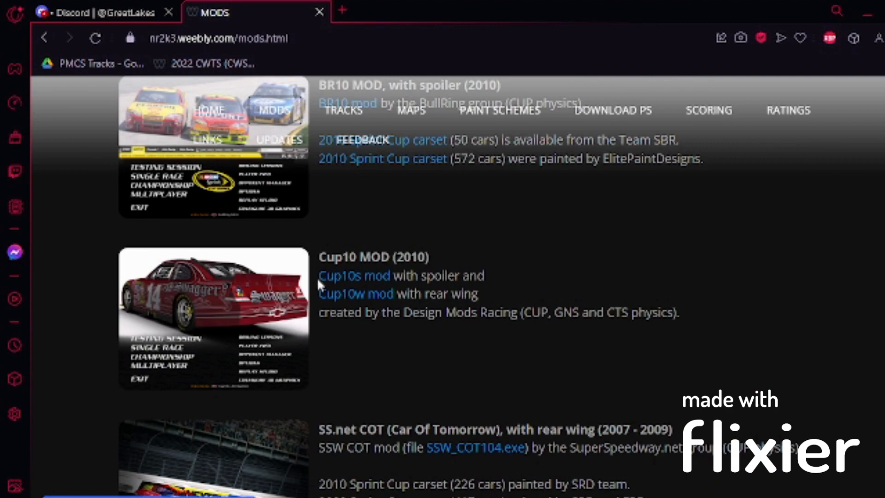
scroll(down, 3)
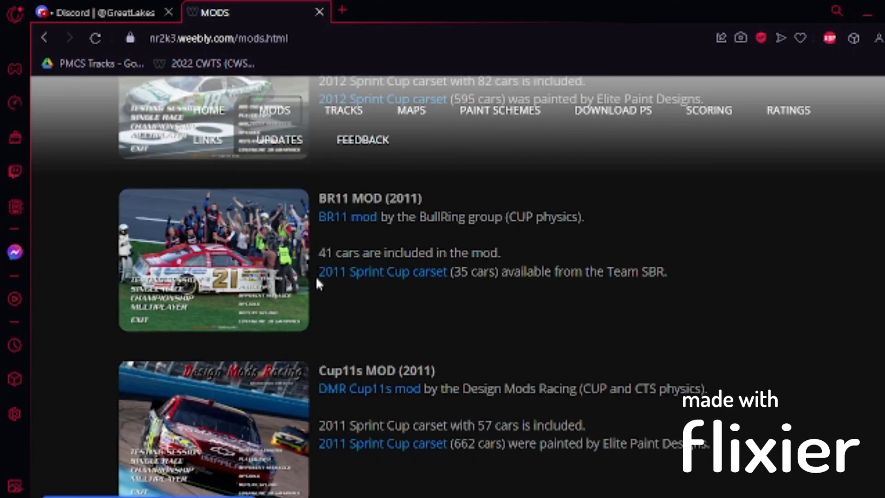
Step: Open the 'BR11 mod' link in a new tab via its right-click menu
right_click(347, 217)
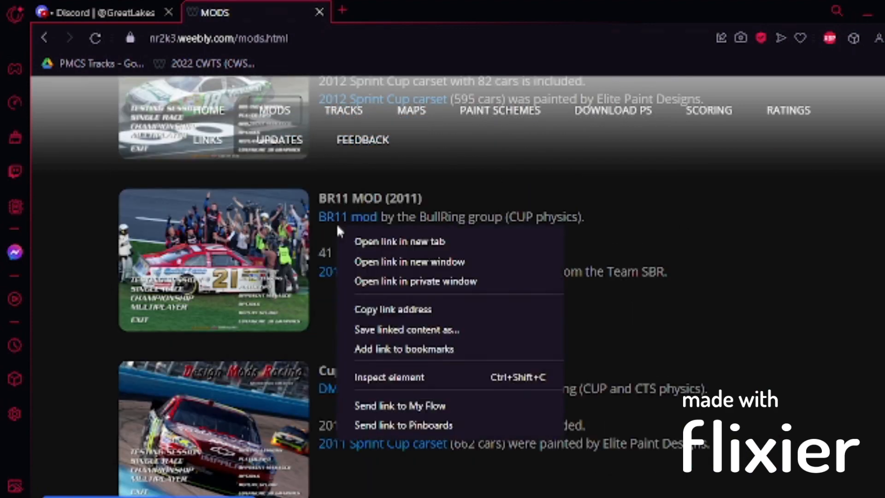
click(399, 241)
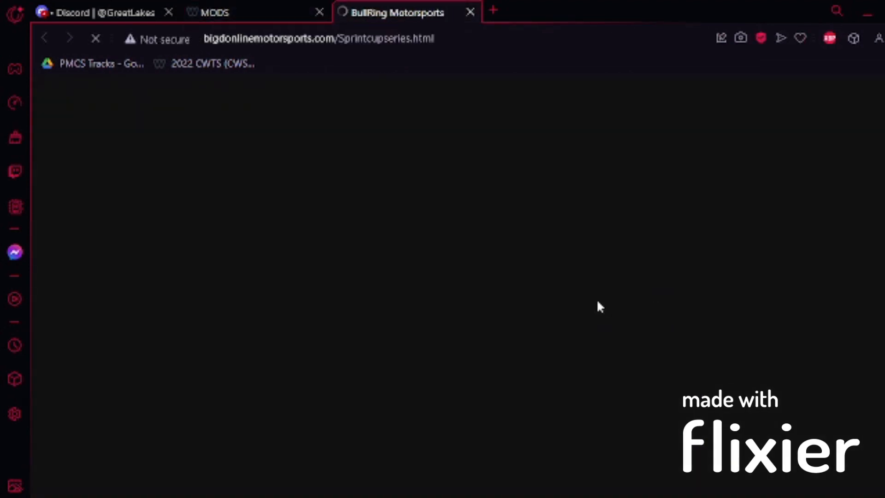
mouse_move(647, 291)
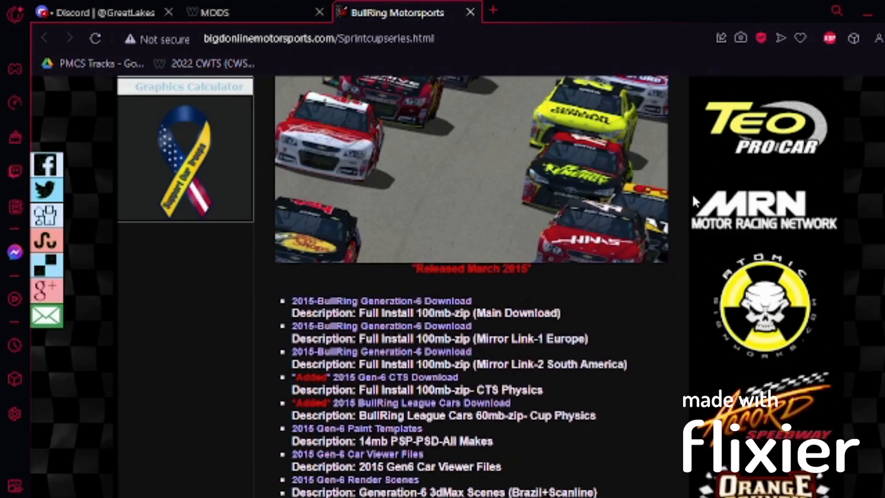
Step: Scroll down the BullRing Motorsports page to the 2011 BullRing-Cup Downloads and start the BRcup.zip download
scroll(down, 3)
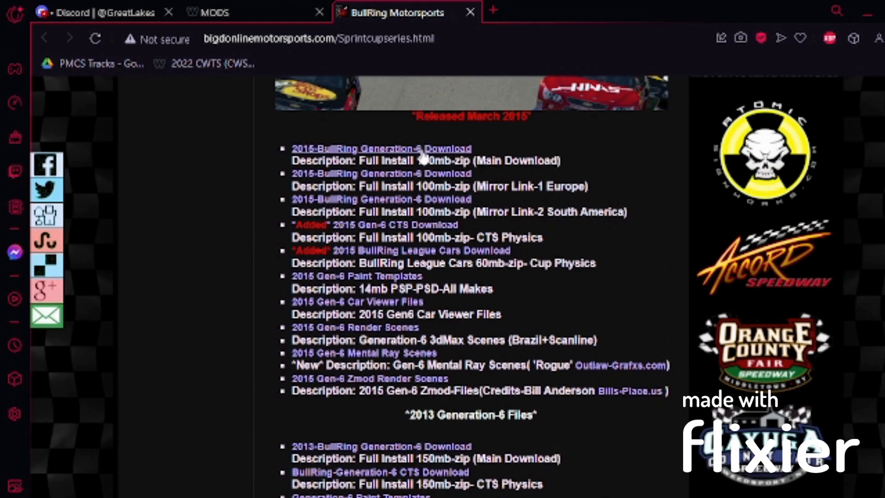
scroll(down, 3)
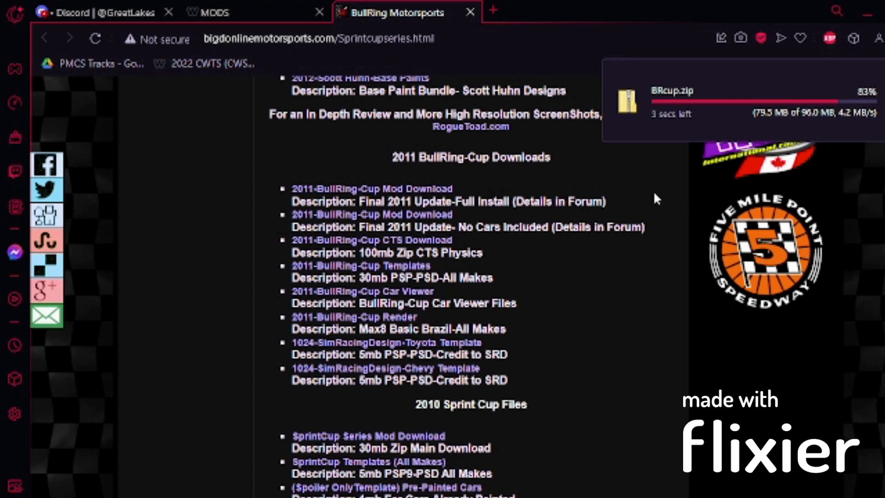
mouse_move(686, 202)
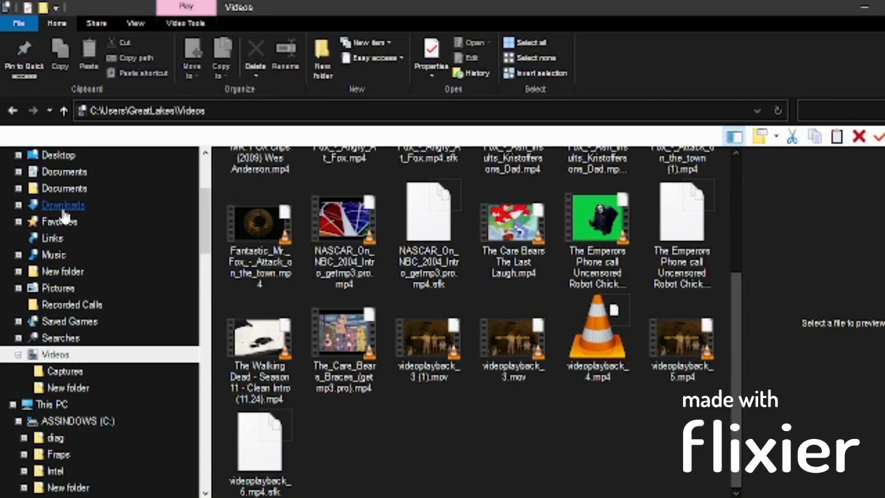
Step: Go to Downloads and extract BRcup.zip into its own BRcup folder
click(64, 205)
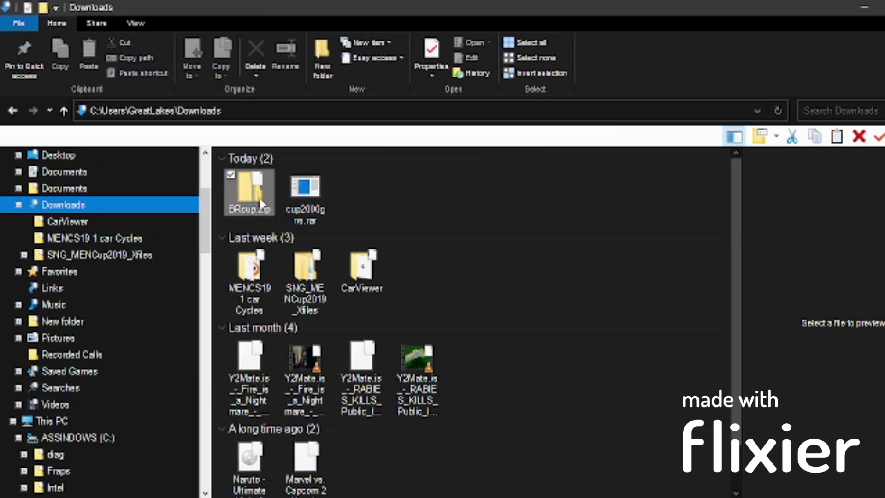
right_click(248, 192)
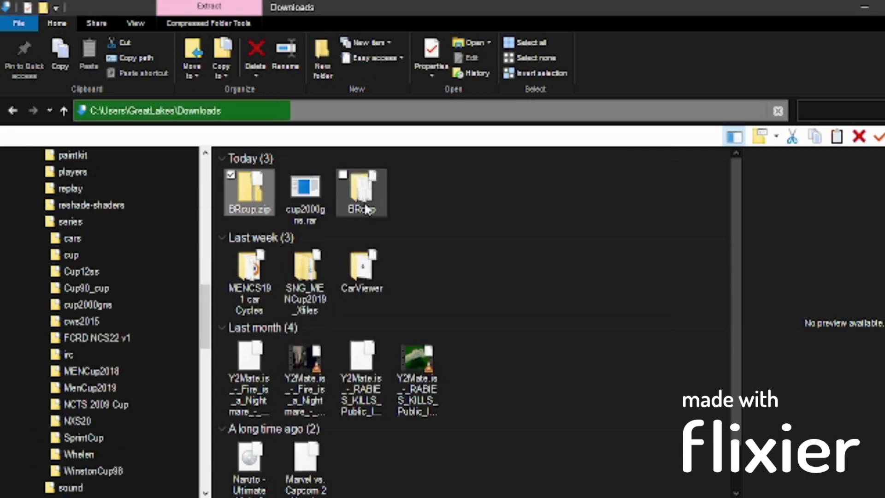
click(73, 237)
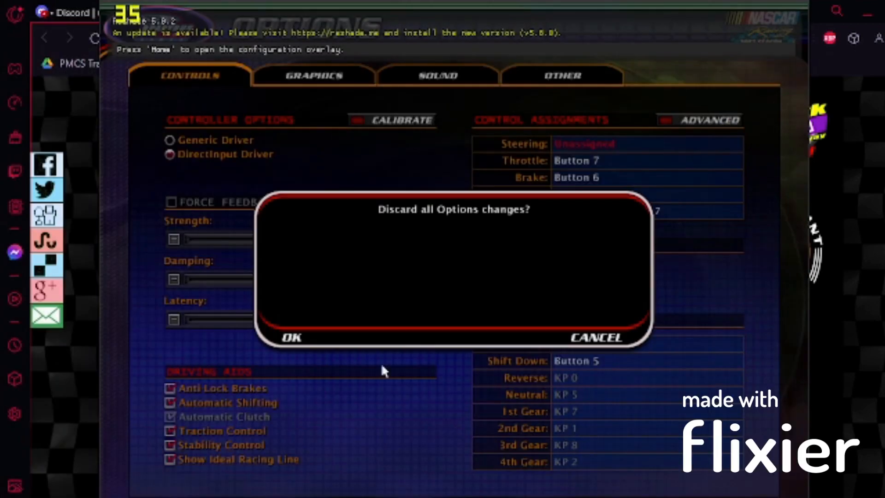
Step: Confirm OK on 'Discard all Options changes?' to return to the main menu
click(290, 338)
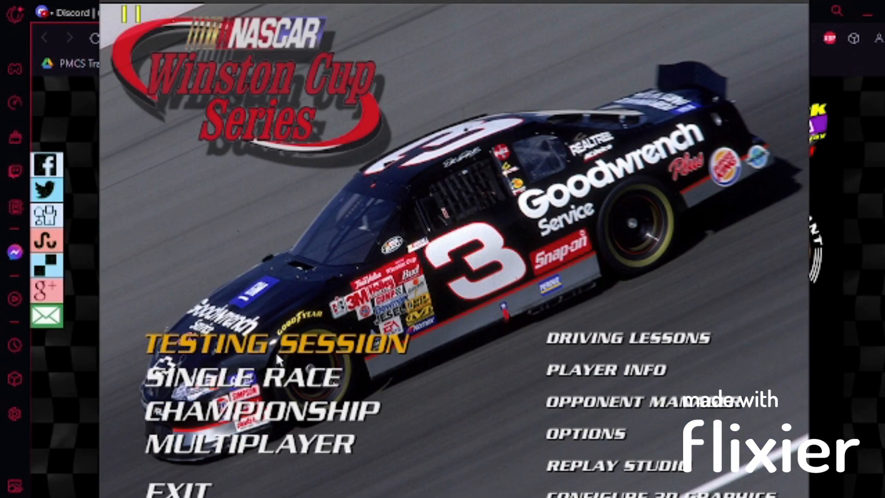